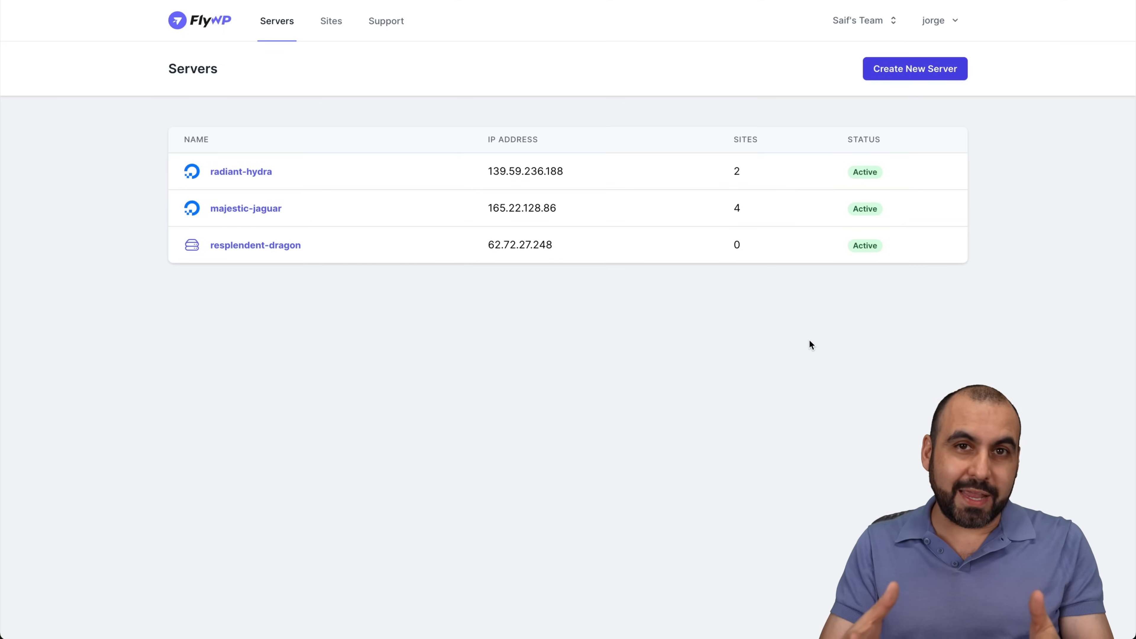
pyautogui.moveTo(858, 260)
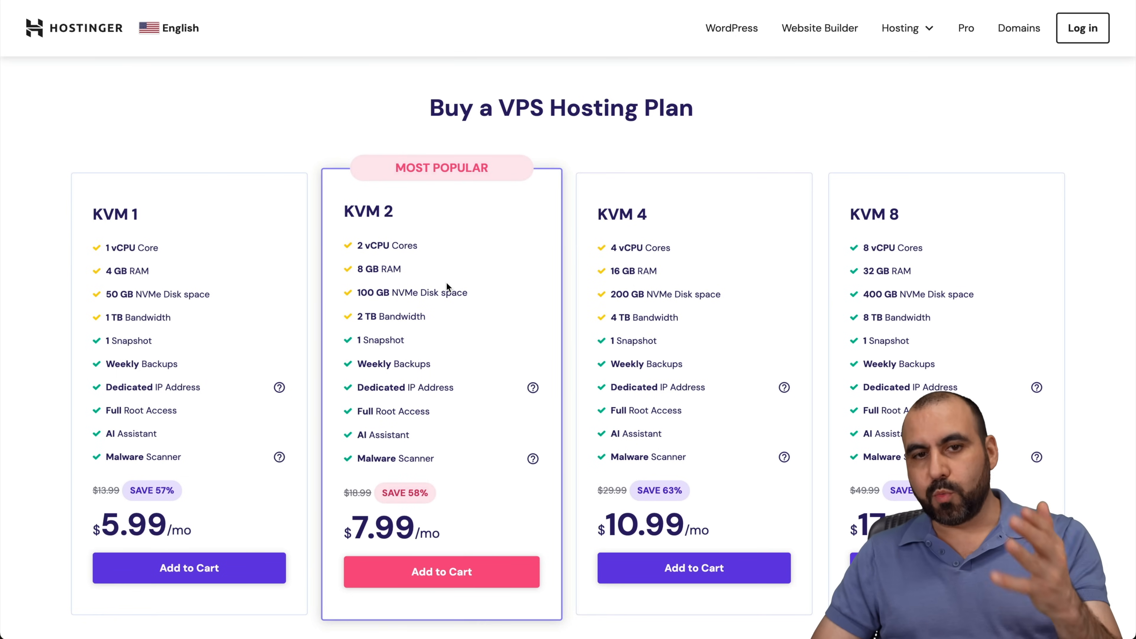
# - Add the Hostinger KVM 2 VPS plan to the cart and reach its order page
pyautogui.click(441, 572)
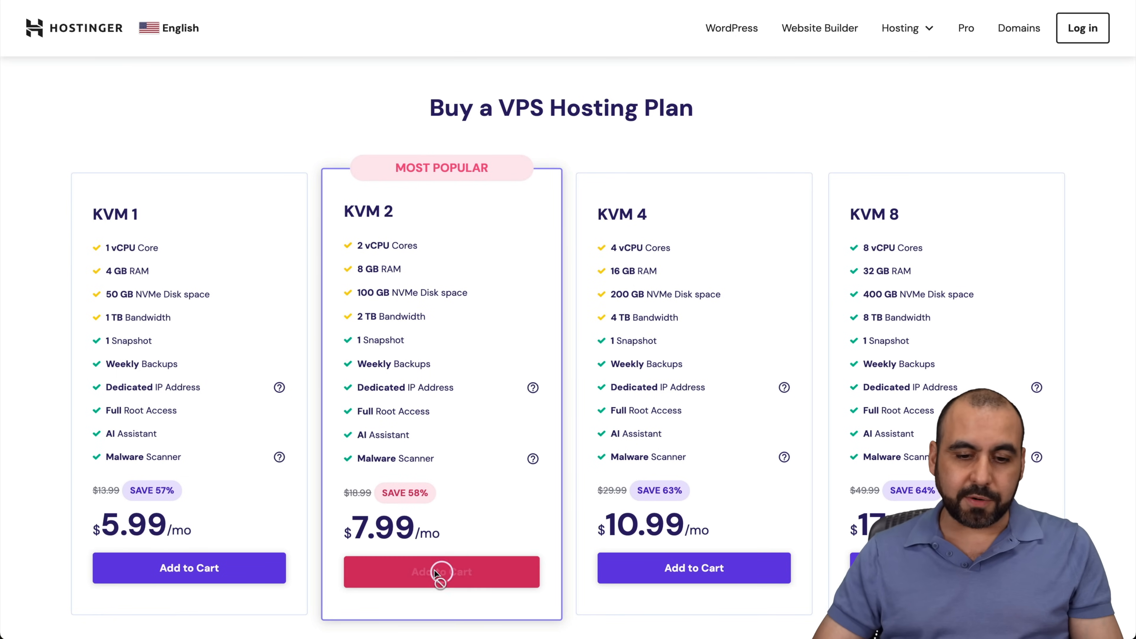
pyautogui.click(442, 572)
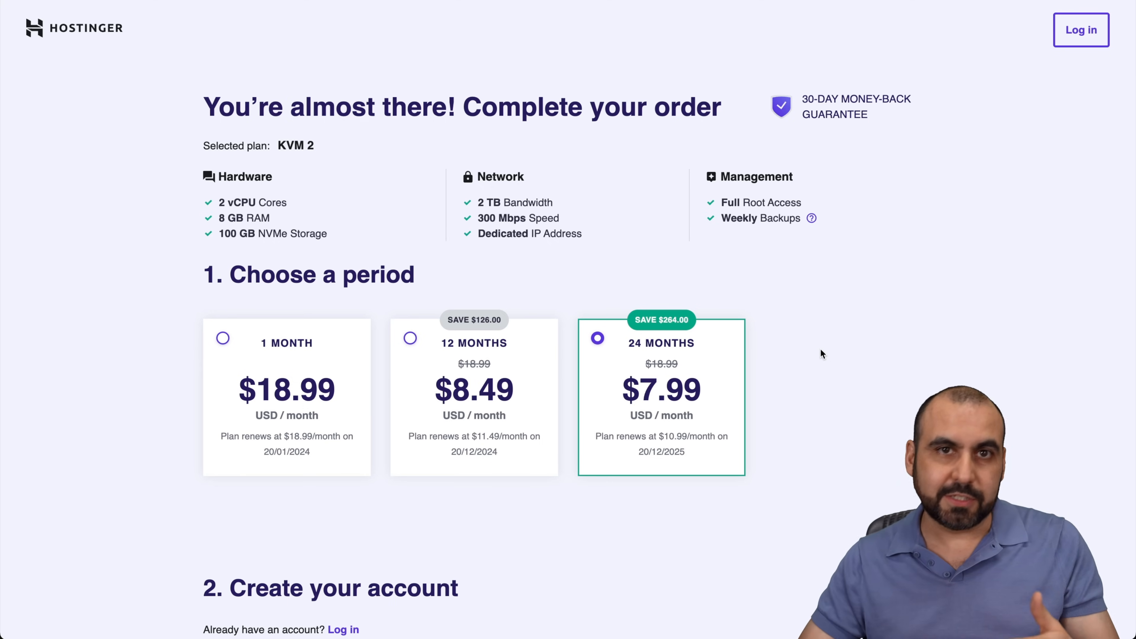
# - Apply the SAASMASTER coupon code to the KVM 2 order total
pyautogui.scroll(-3)
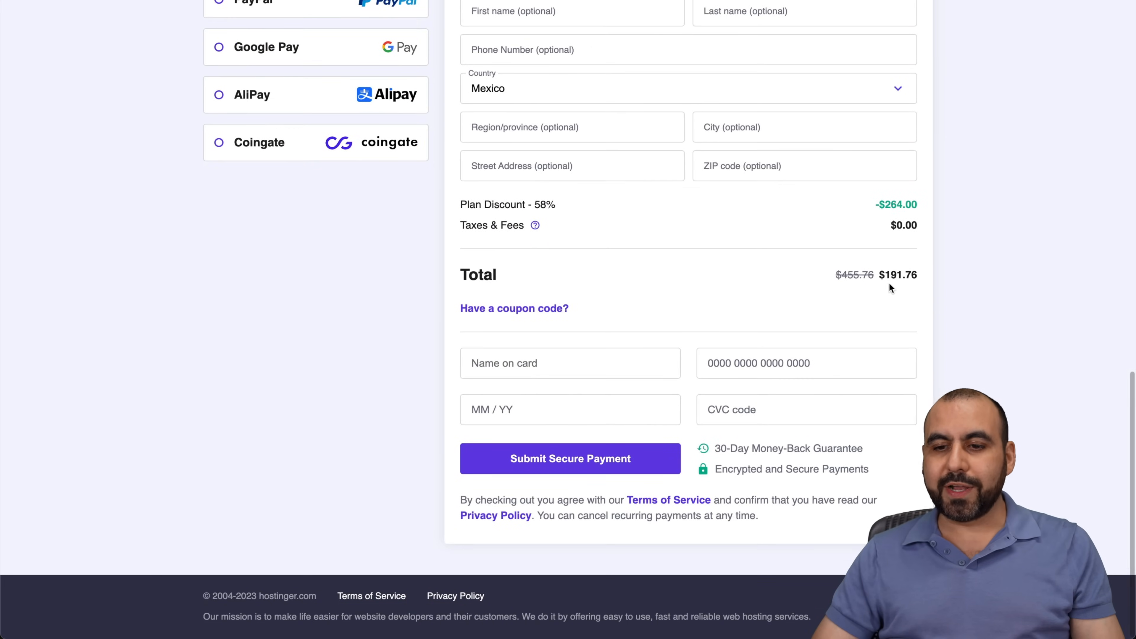
pyautogui.click(514, 308)
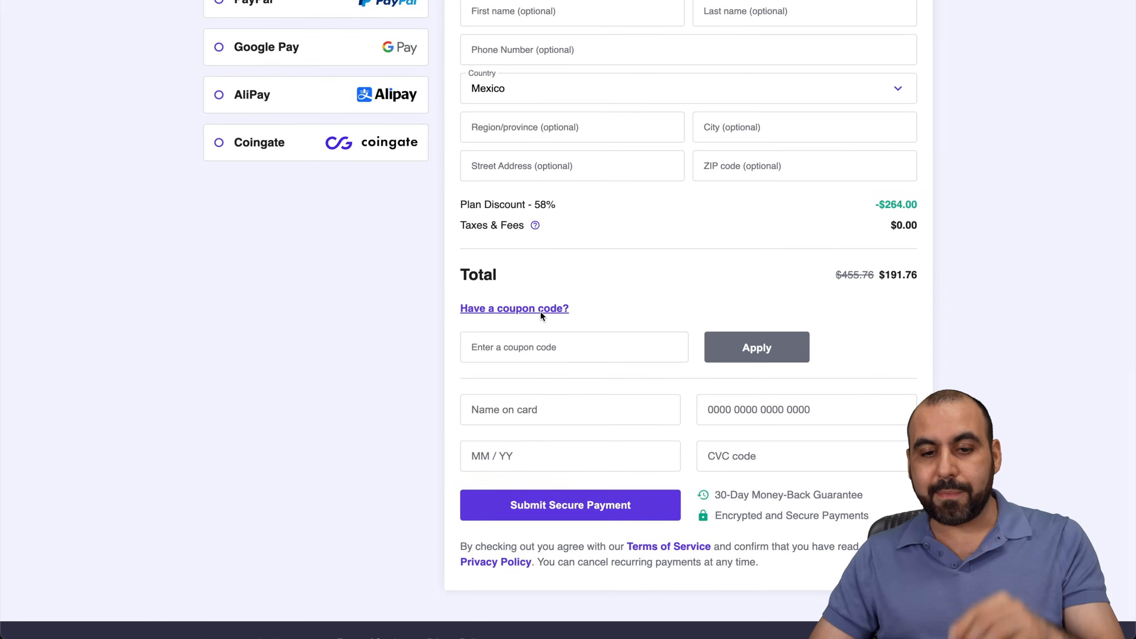
pyautogui.write('SAASMAST')
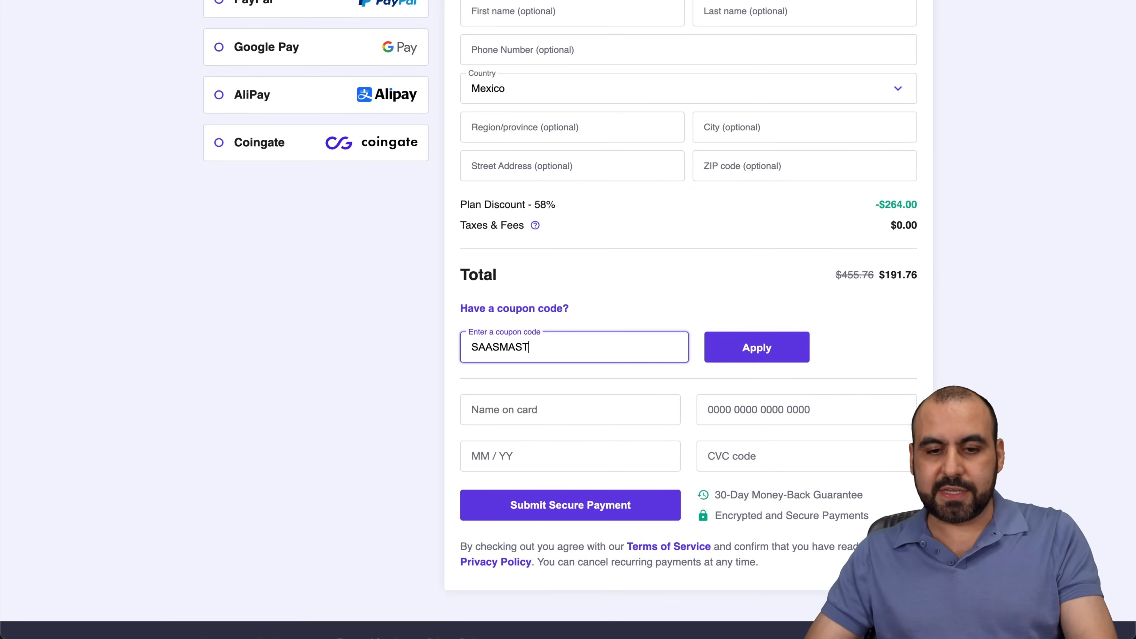
pyautogui.click(756, 347)
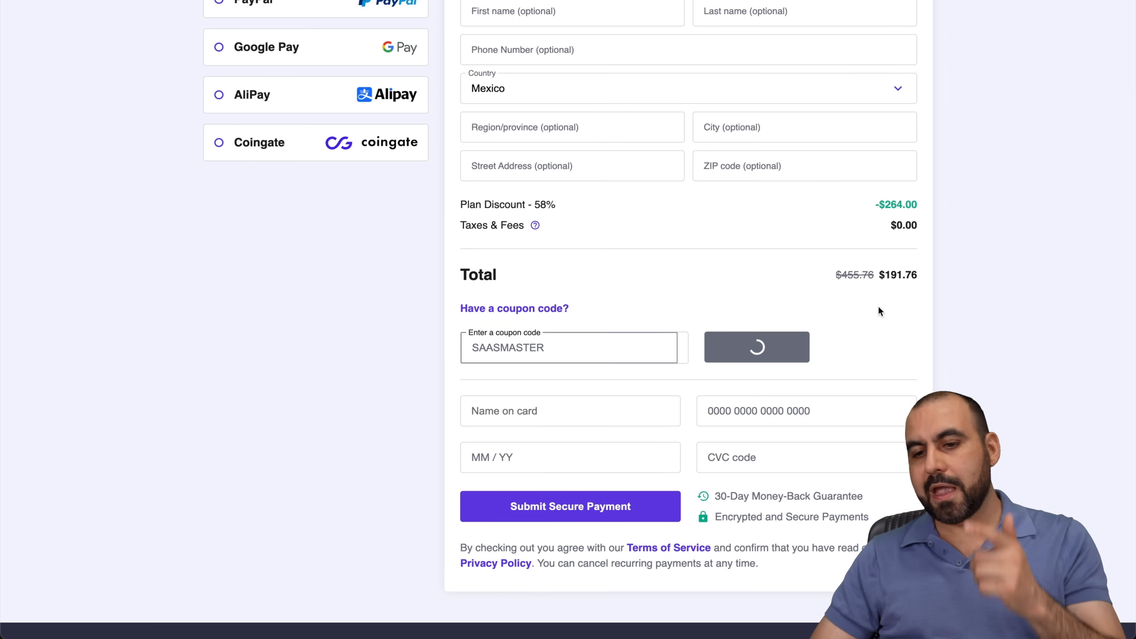
pyautogui.click(756, 346)
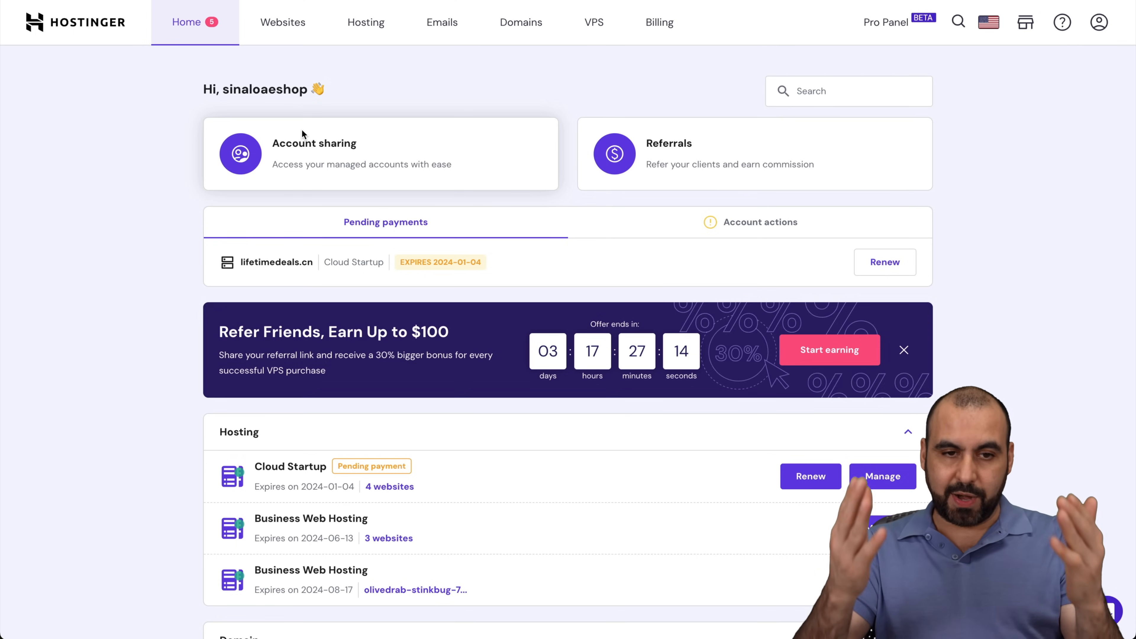
# - Manage the 400209.hstgr.cloud VPS from the hPanel home's VPS section
pyautogui.scroll(-3)
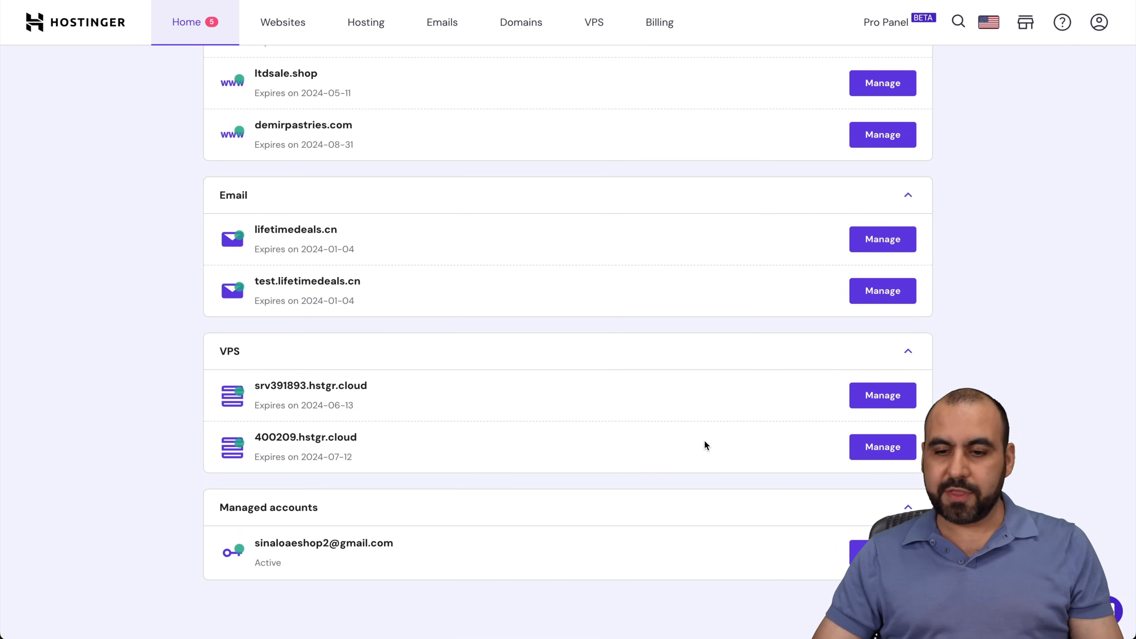
pyautogui.click(882, 446)
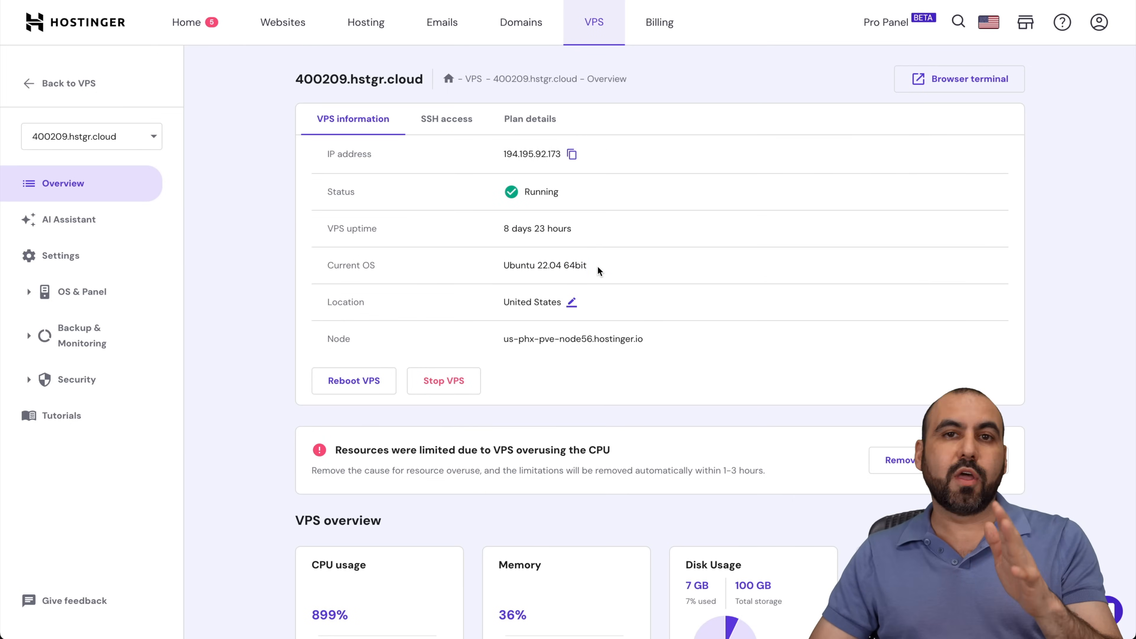
pyautogui.moveTo(349, 278)
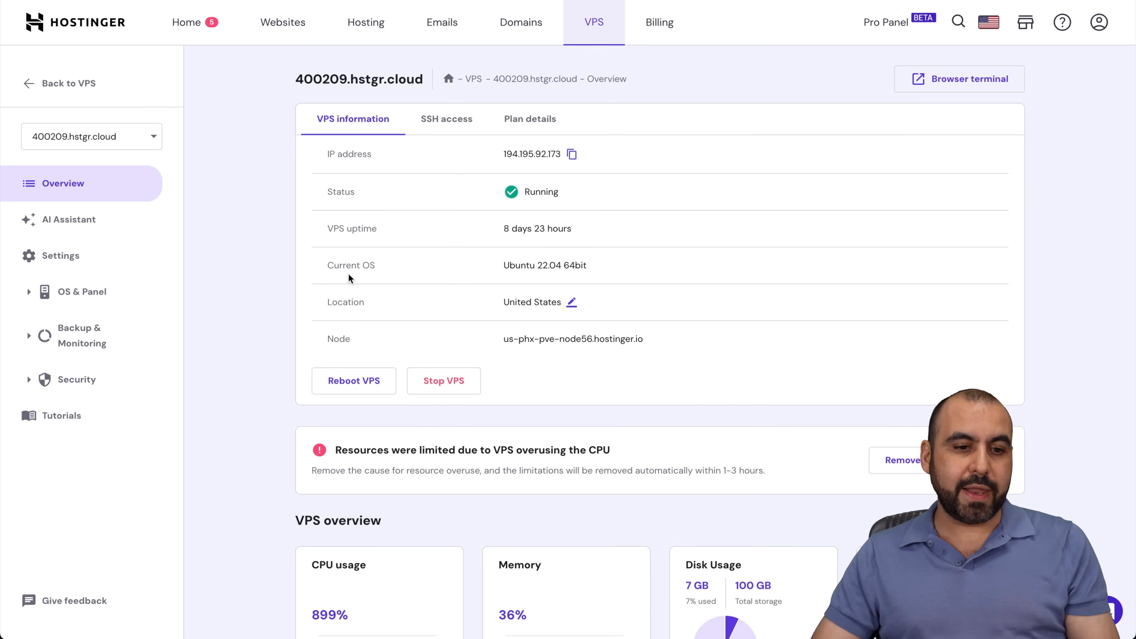
# - Choose the Ubuntu 22.04 64bit plain OS template in the VPS Operating System settings
pyautogui.click(81, 292)
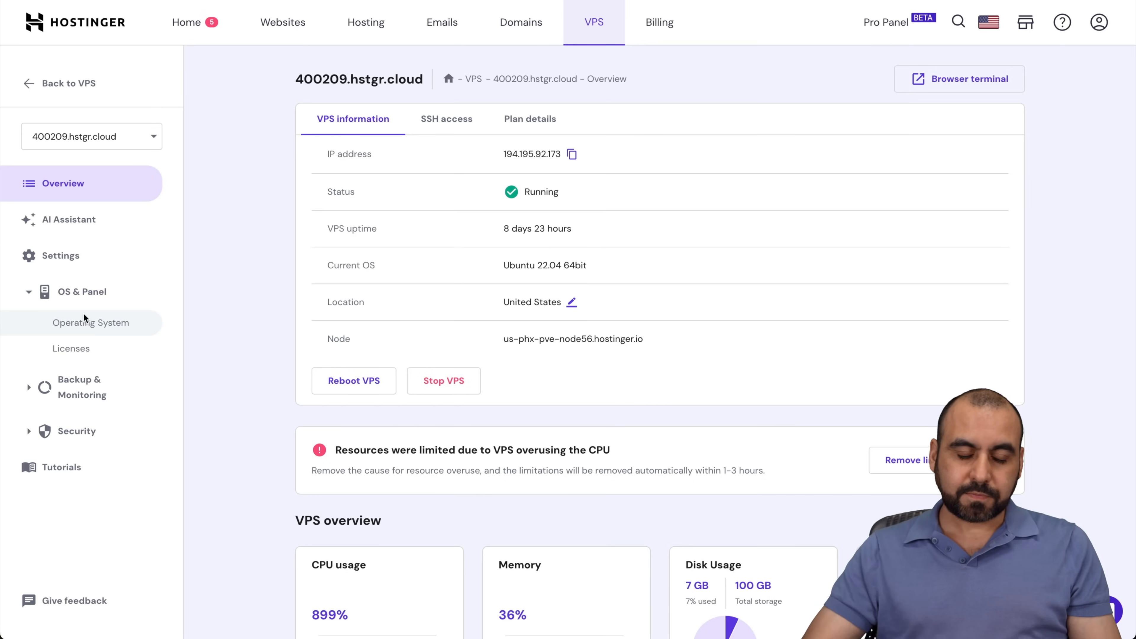
pyautogui.click(91, 323)
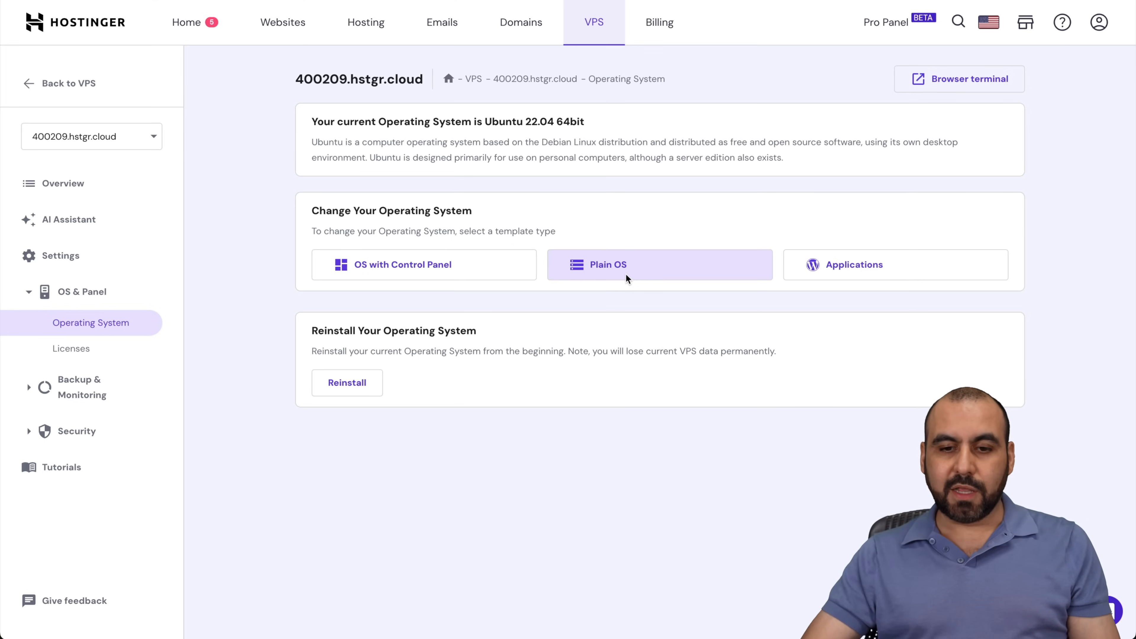
pyautogui.write('ubun')
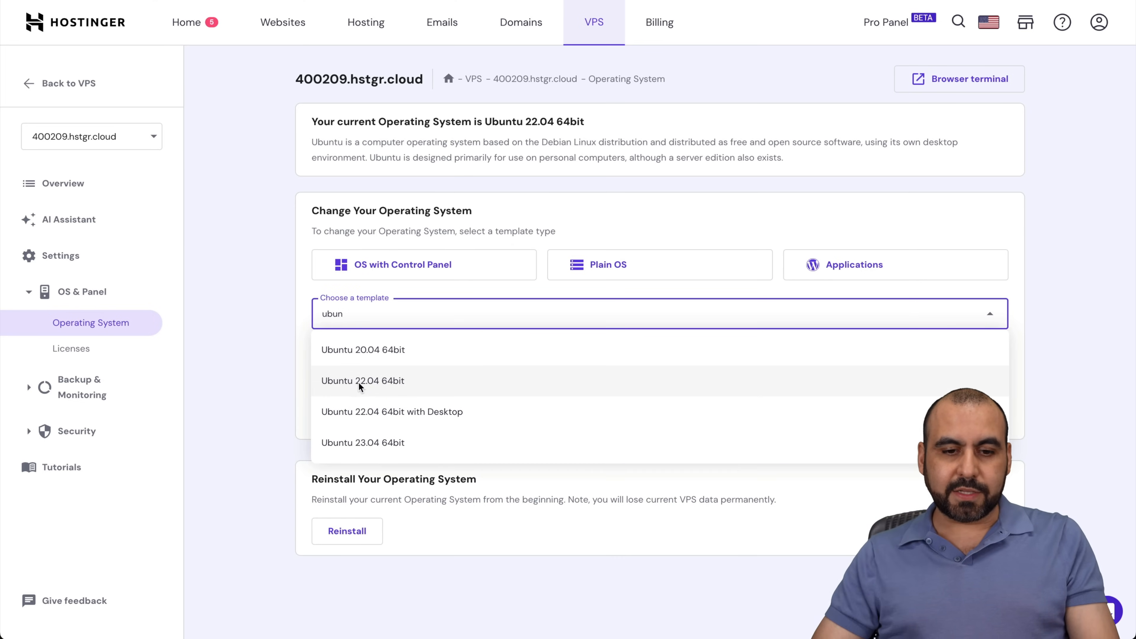
pyautogui.click(362, 380)
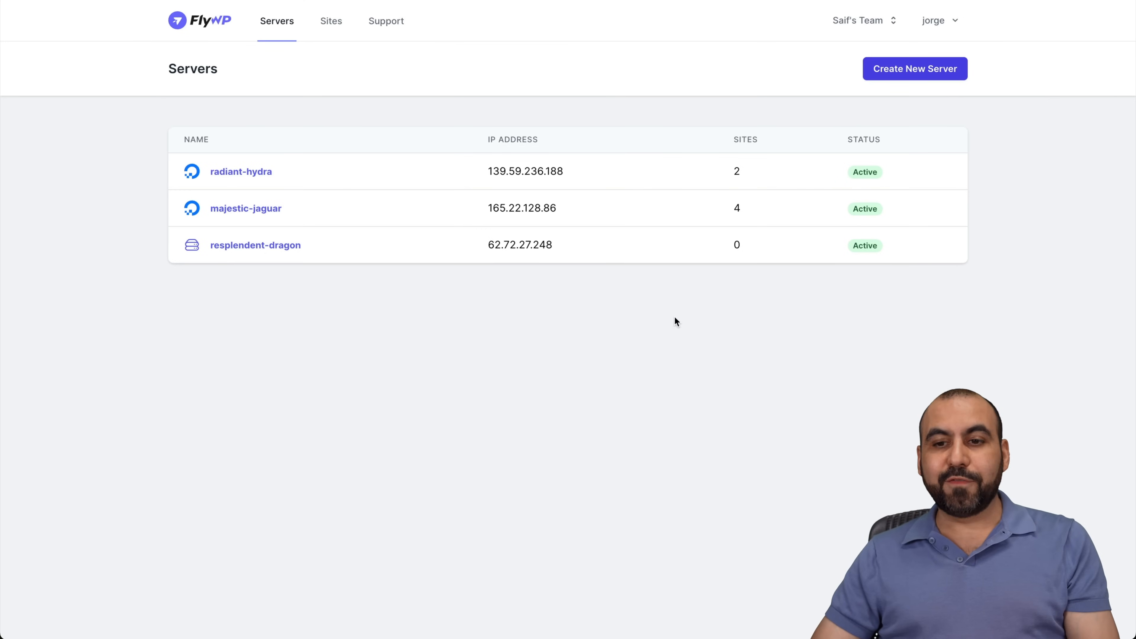
# - Create a FlyWP custom server at IP 194.195.92.173 on port 22 with Ubuntu 22.04
pyautogui.click(915, 68)
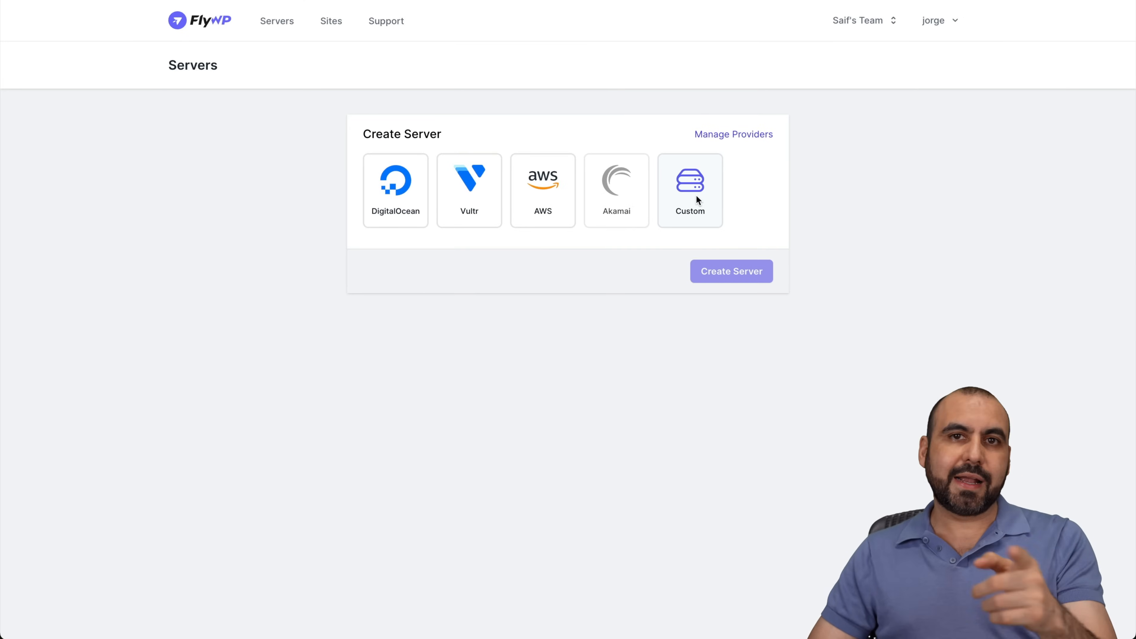
pyautogui.click(689, 190)
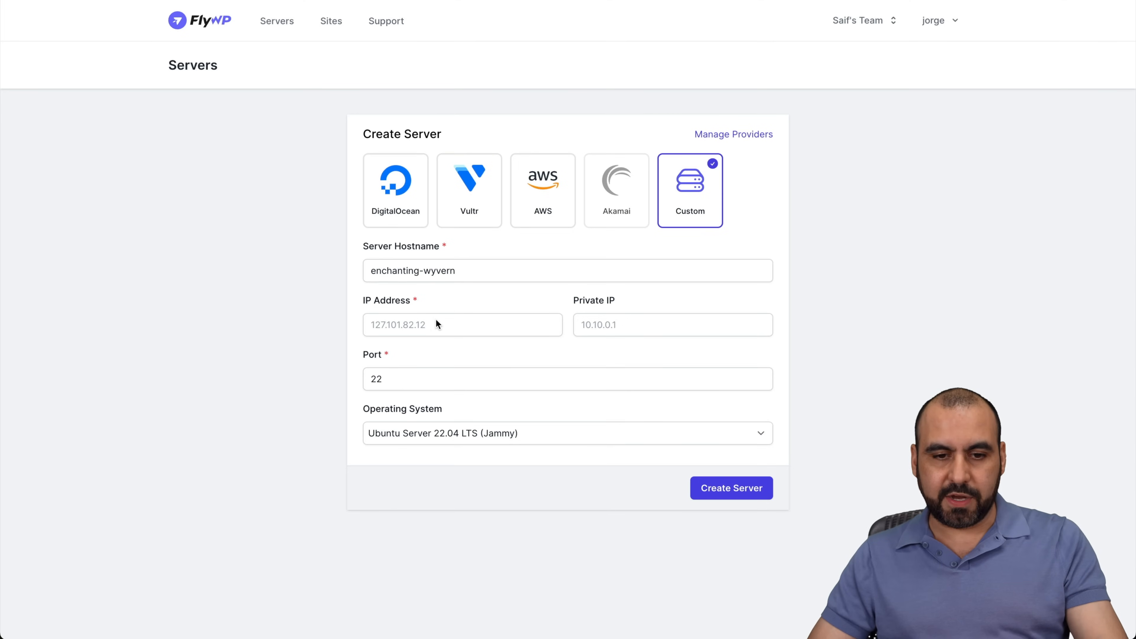
pyautogui.write('194.195.92.173')
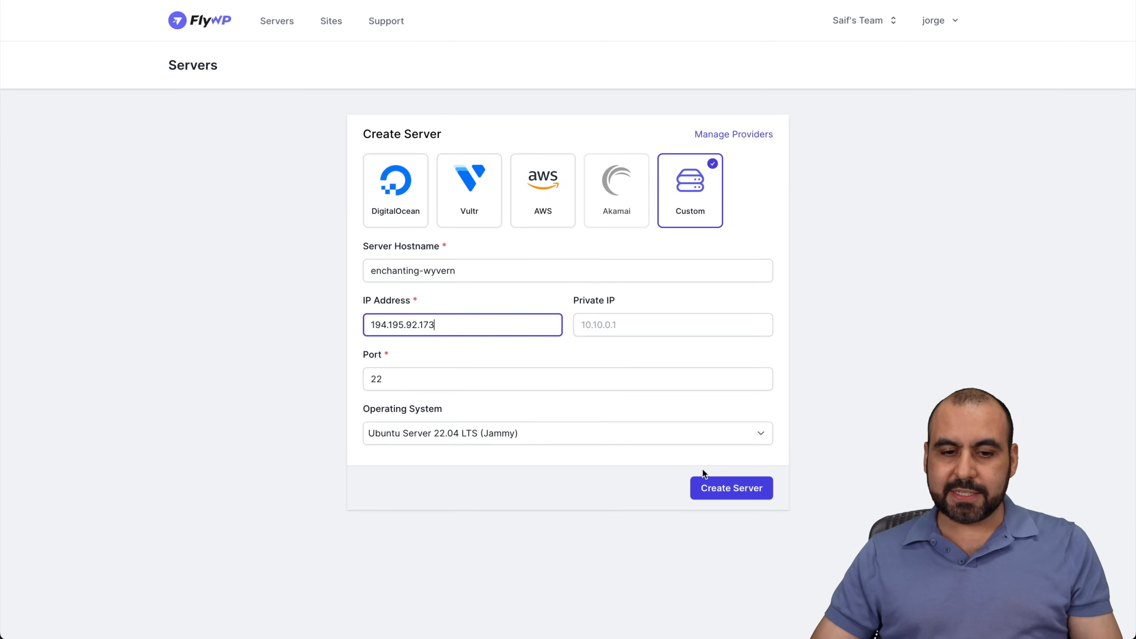
pyautogui.click(730, 487)
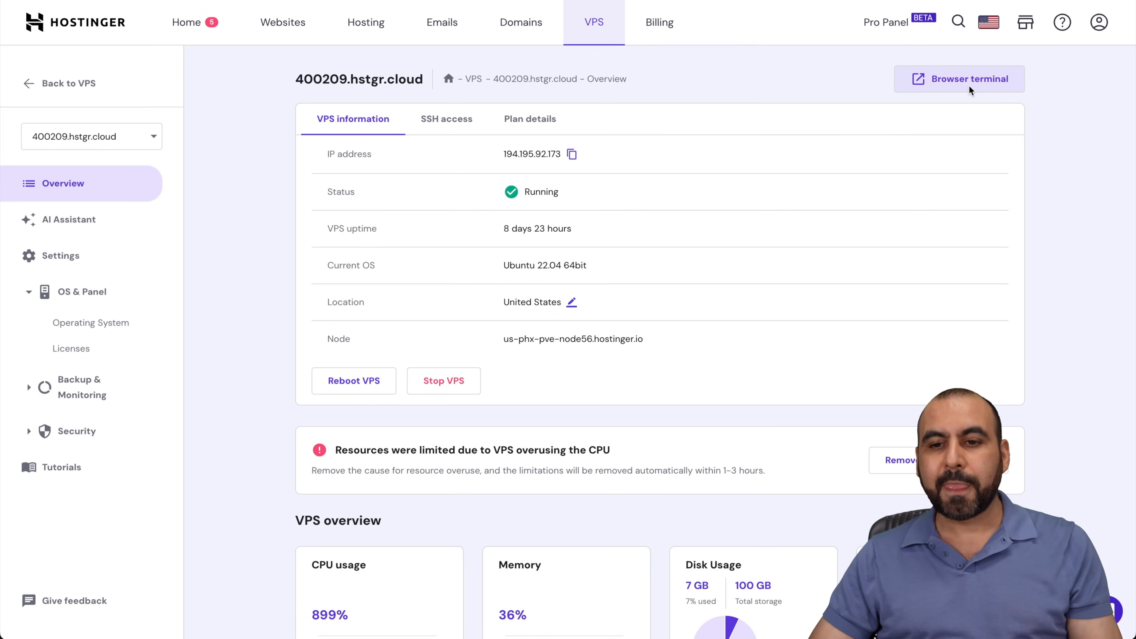
# - Review the VPS SSH access details and launch Hostinger's browser terminal
pyautogui.click(446, 119)
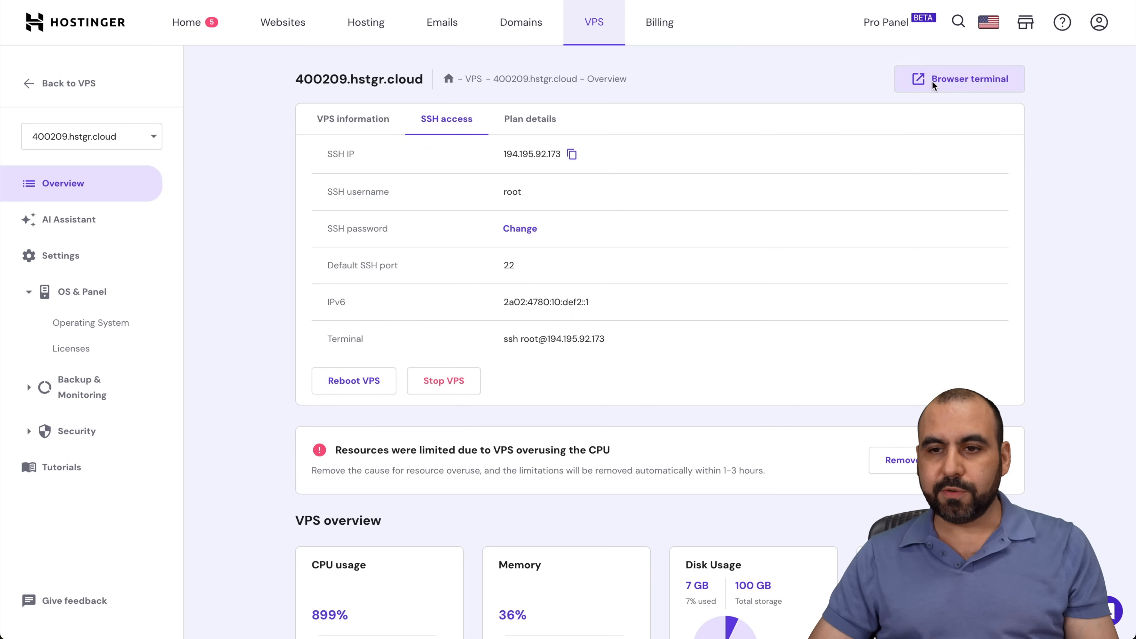
pyautogui.click(969, 79)
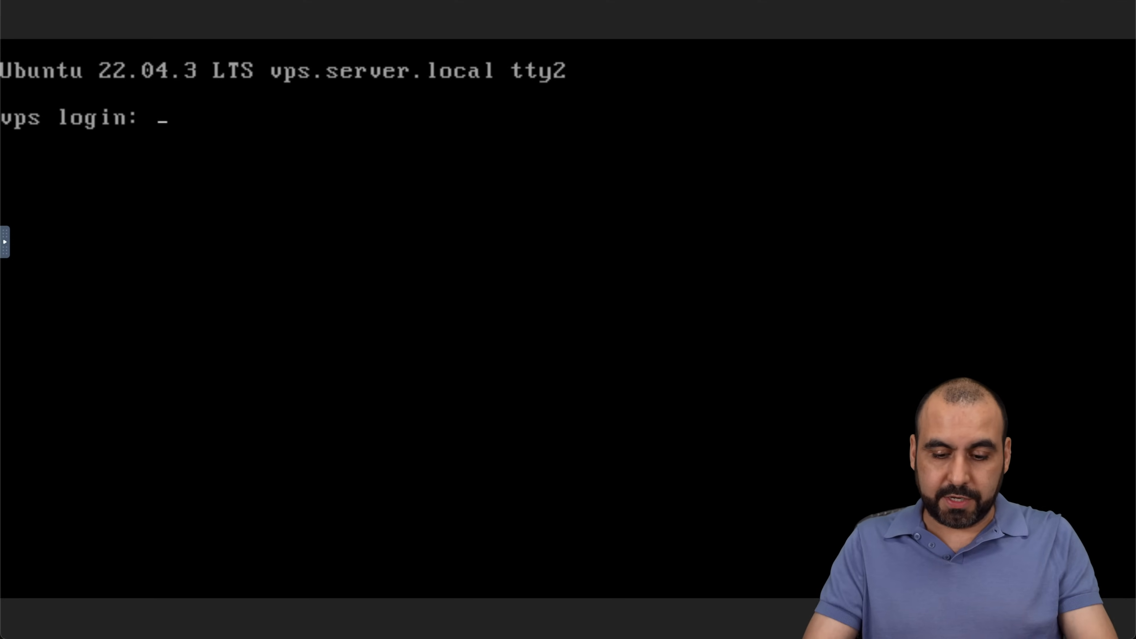
# - Log in to the VPS as root and reach the root shell prompt
pyautogui.write('root')
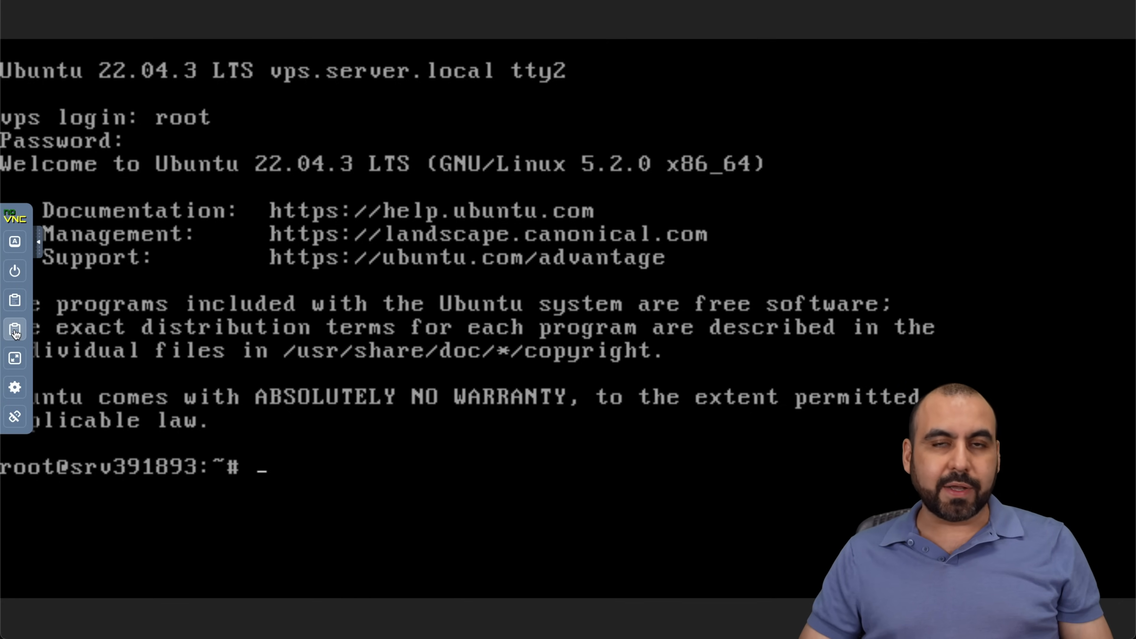
# - Send the FlyWP wget fly-provision.sh command to the console via the noVNC clipboard
pyautogui.click(14, 330)
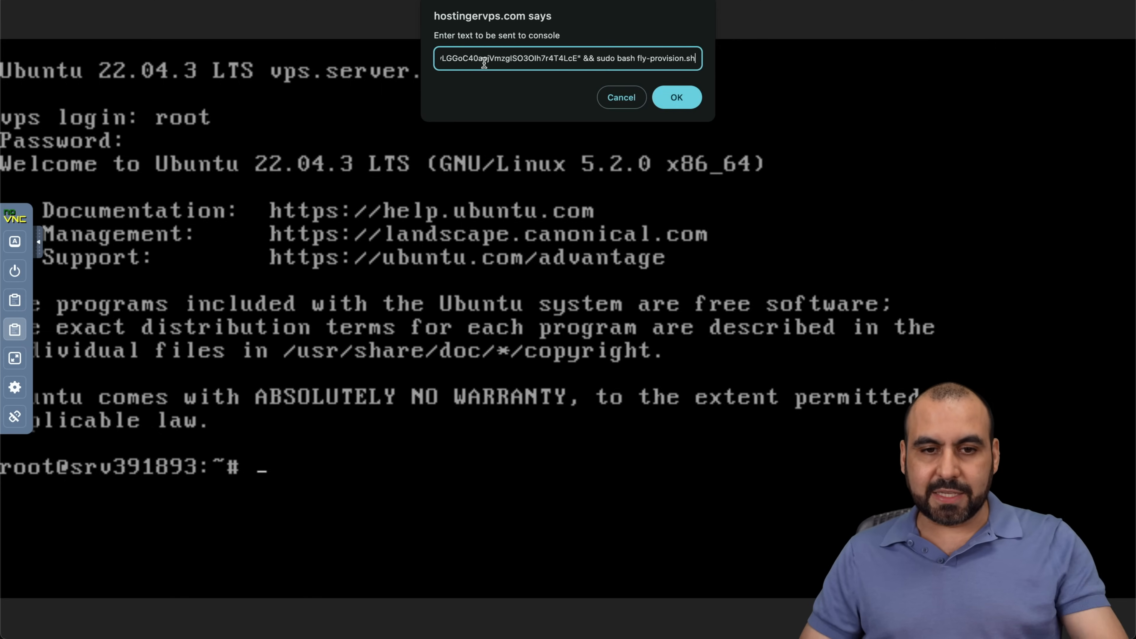
pyautogui.click(675, 97)
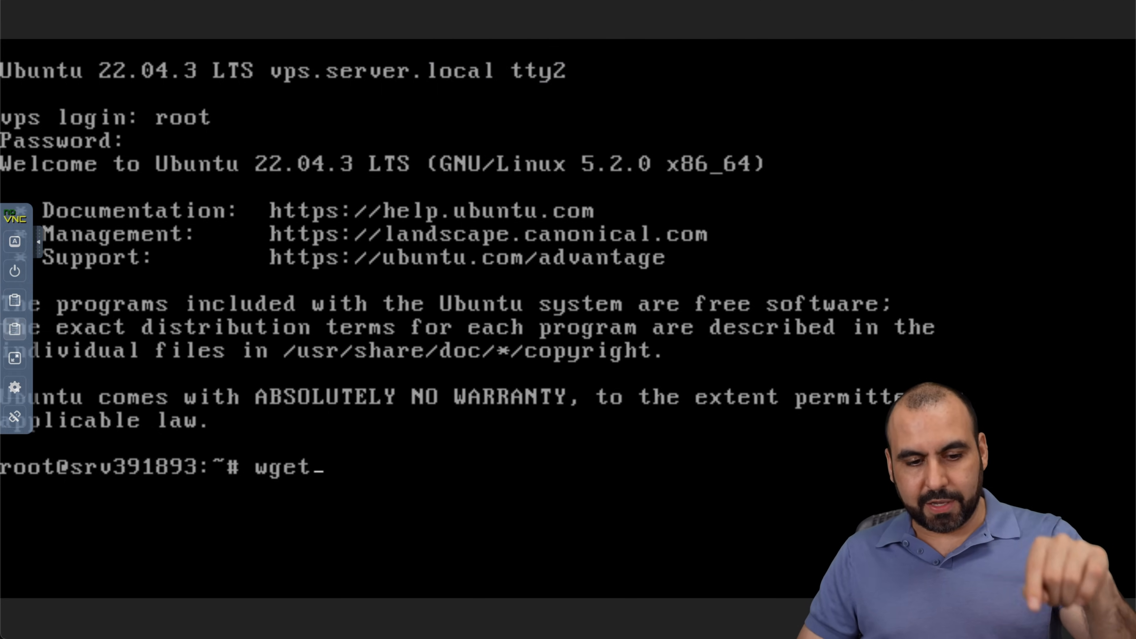
pyautogui.write('-qO fly-provision.sh "https://app.flywp.com/provision-server/170?token=4A30jOQtG0yLGGoC40aojVmzgISO3OIh7r4T4LcE" && sudo bash fly-provision.sh')
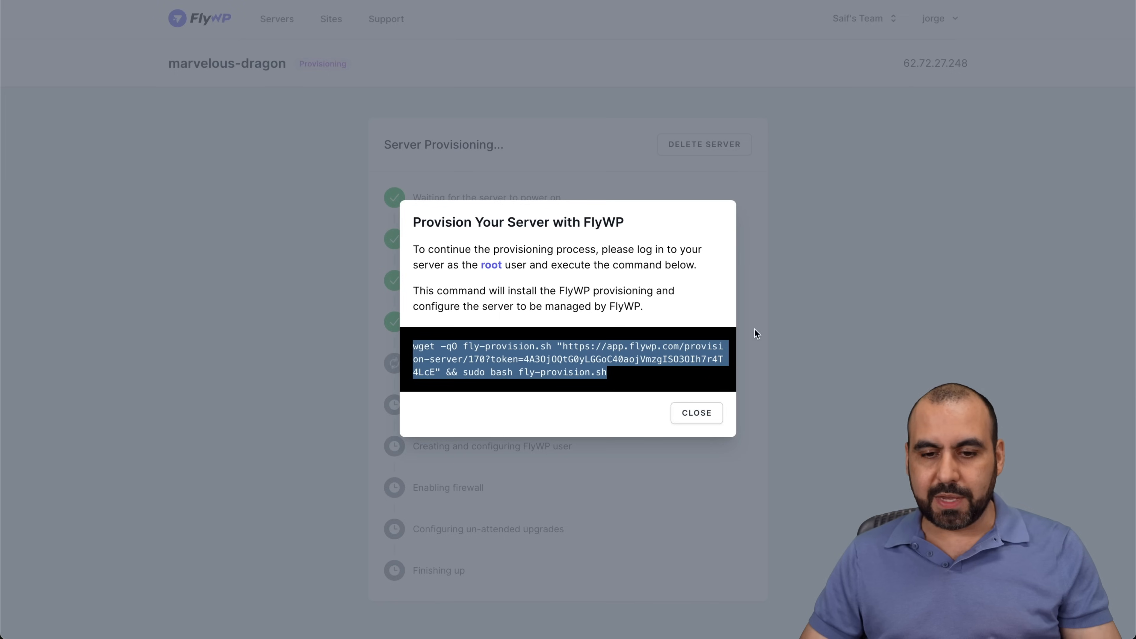
# - Dismiss the Provision Your Server dialog to reveal the provisioning checklist
pyautogui.click(694, 413)
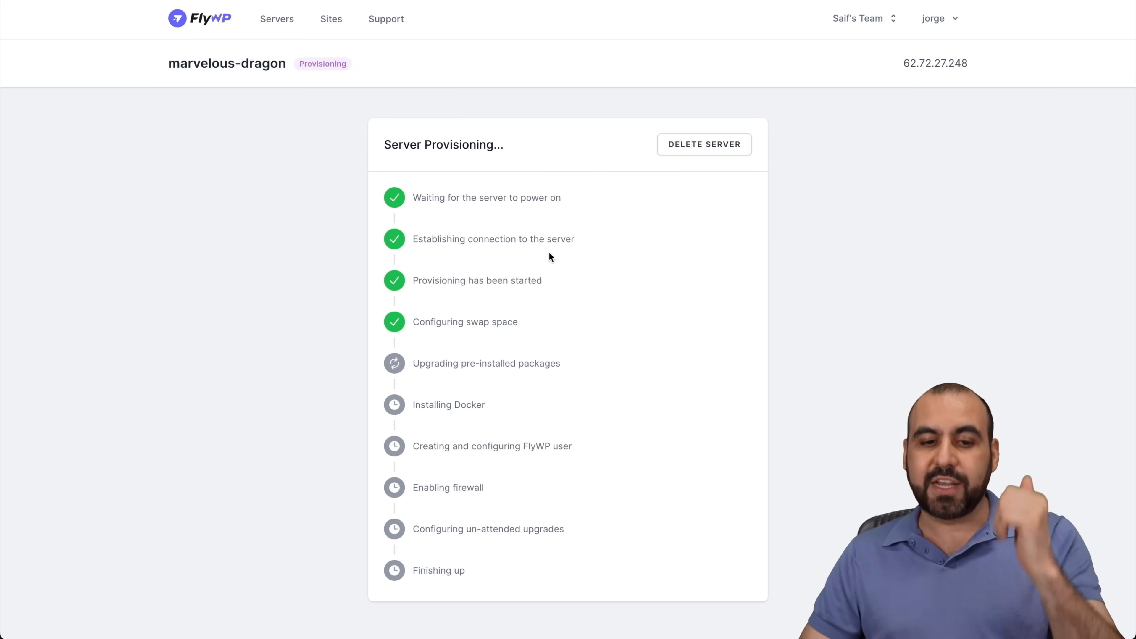
pyautogui.moveTo(447, 305)
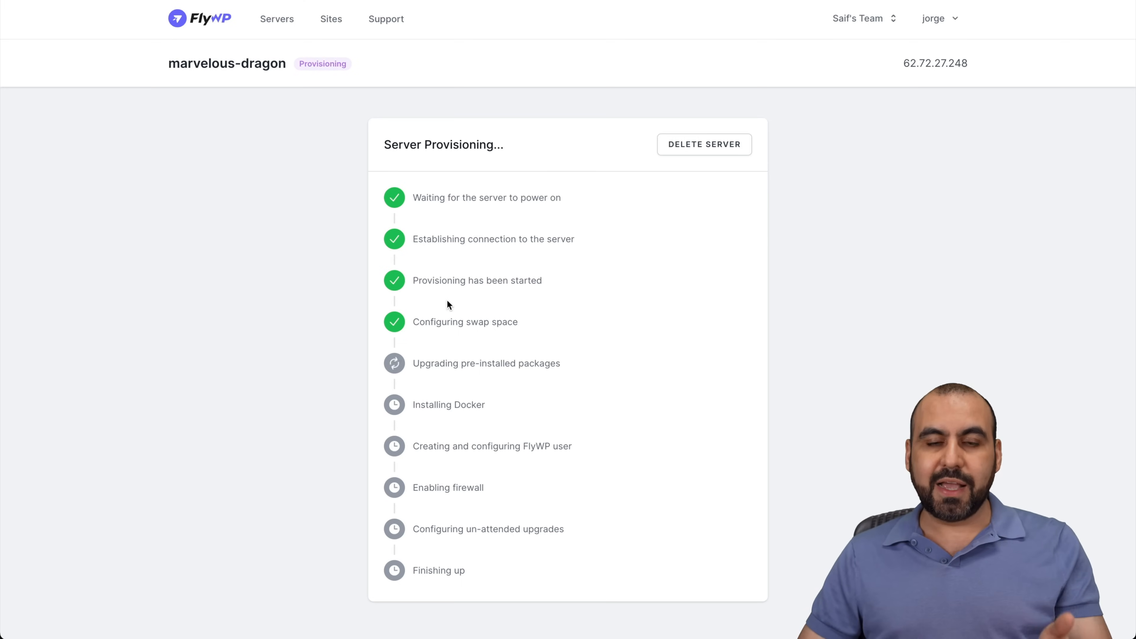
pyautogui.moveTo(486, 345)
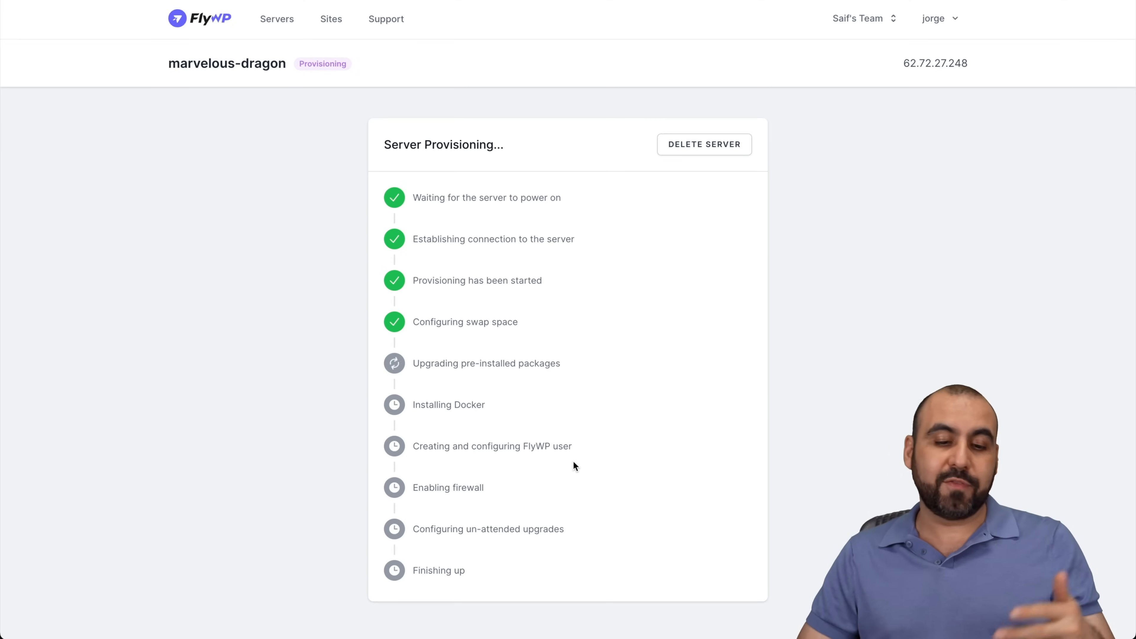
pyautogui.moveTo(573, 508)
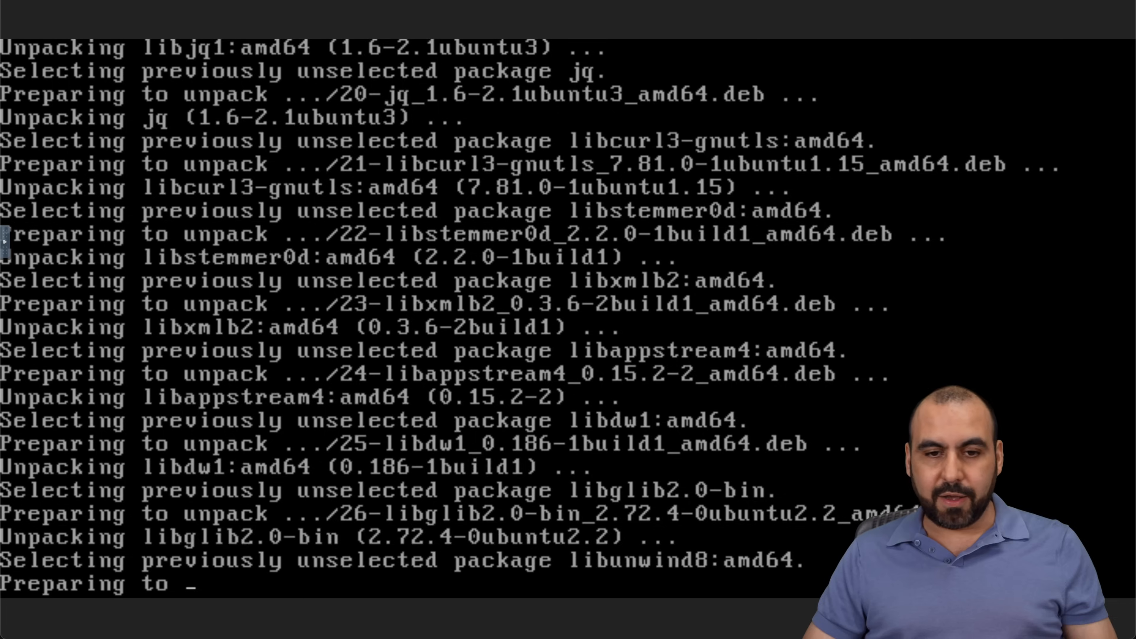
# - Scroll through the terminal output as the script sets up python3-apt and libjq1 packages
pyautogui.scroll(-3)
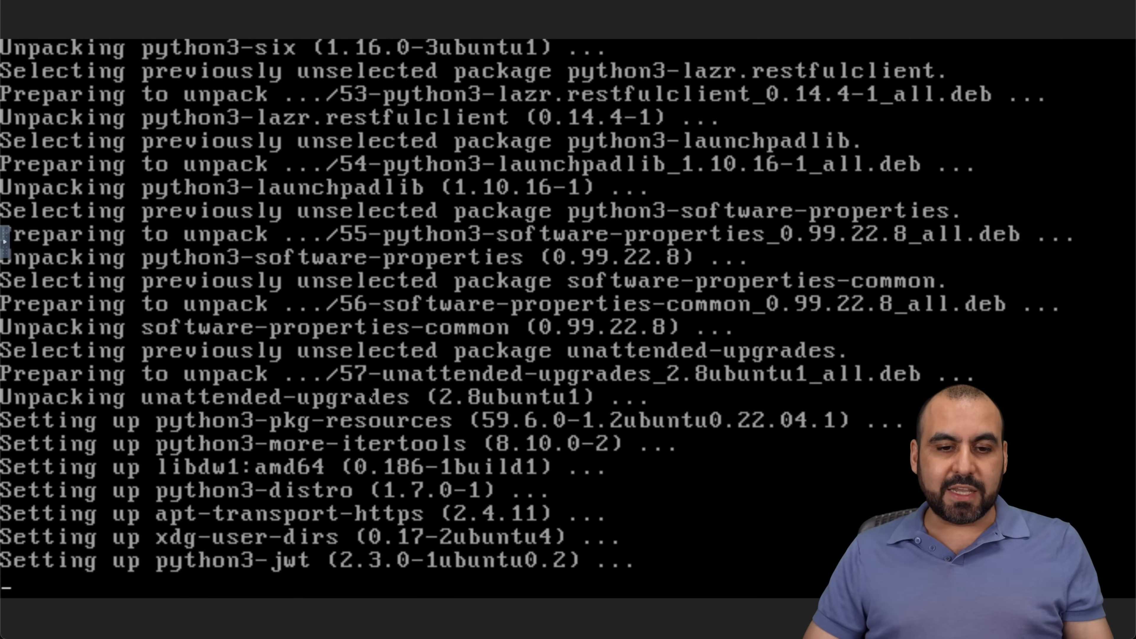
pyautogui.scroll(-3)
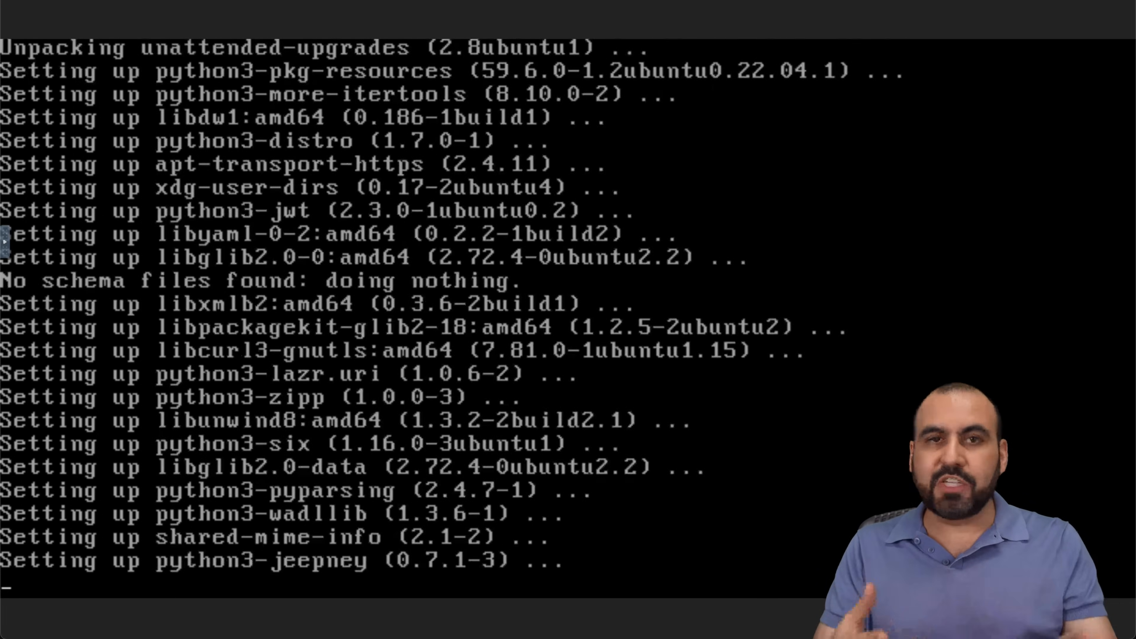
pyautogui.scroll(-3)
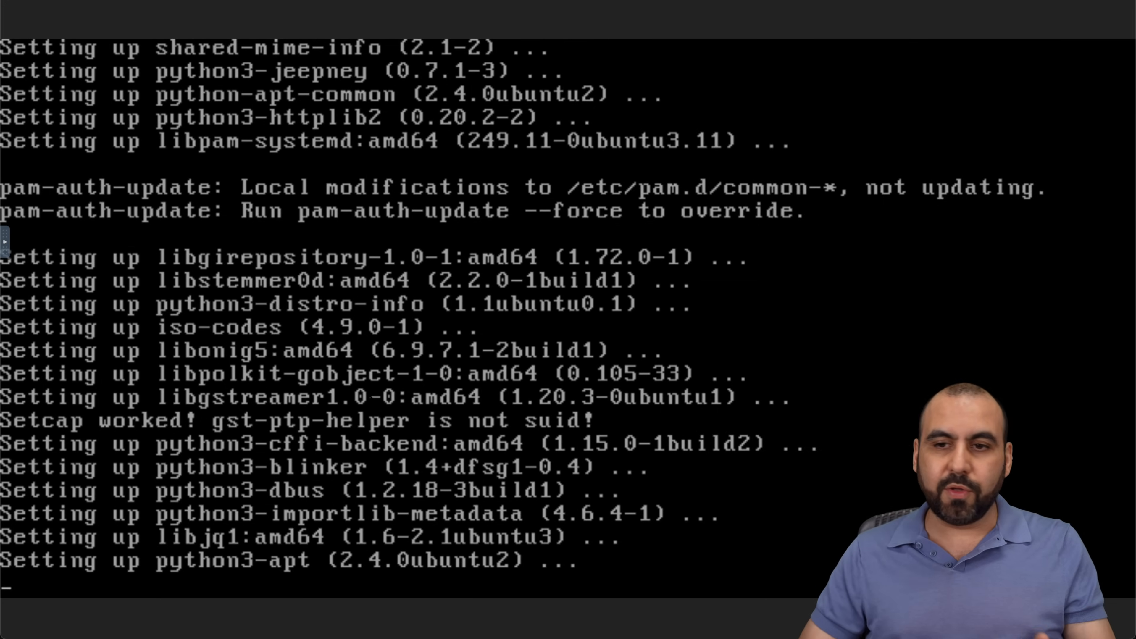